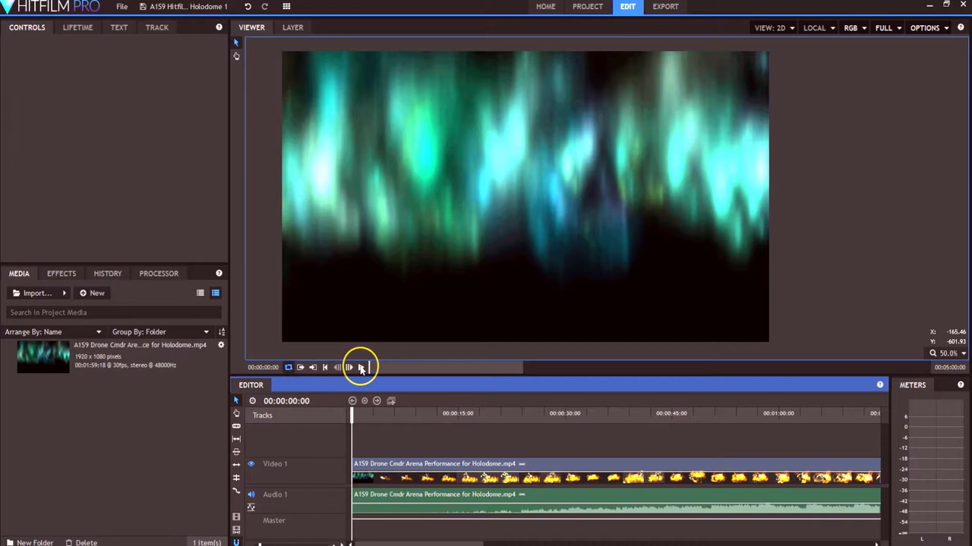
# Step: Play back the drone arena performance clip and jump the playhead past 00:01:00
pyautogui.click(349, 367)
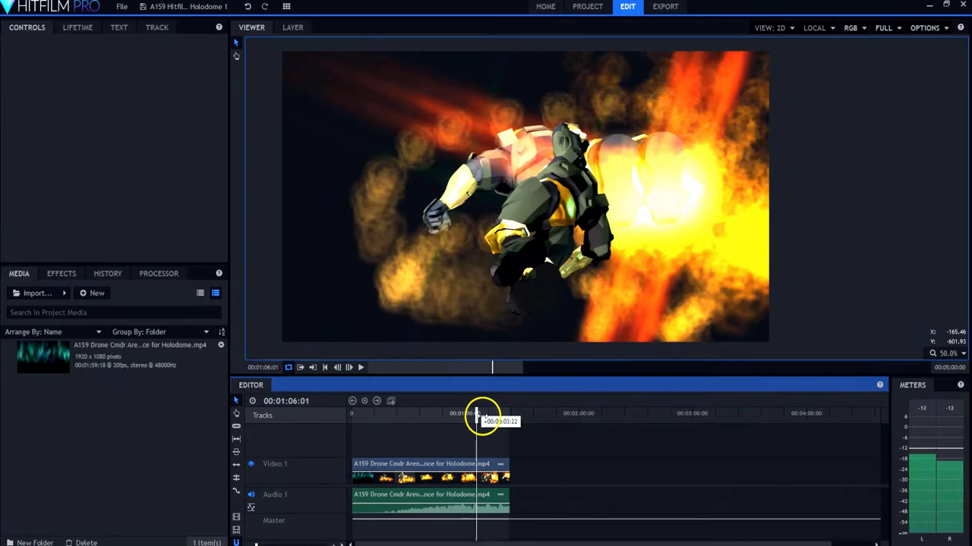
pyautogui.click(349, 368)
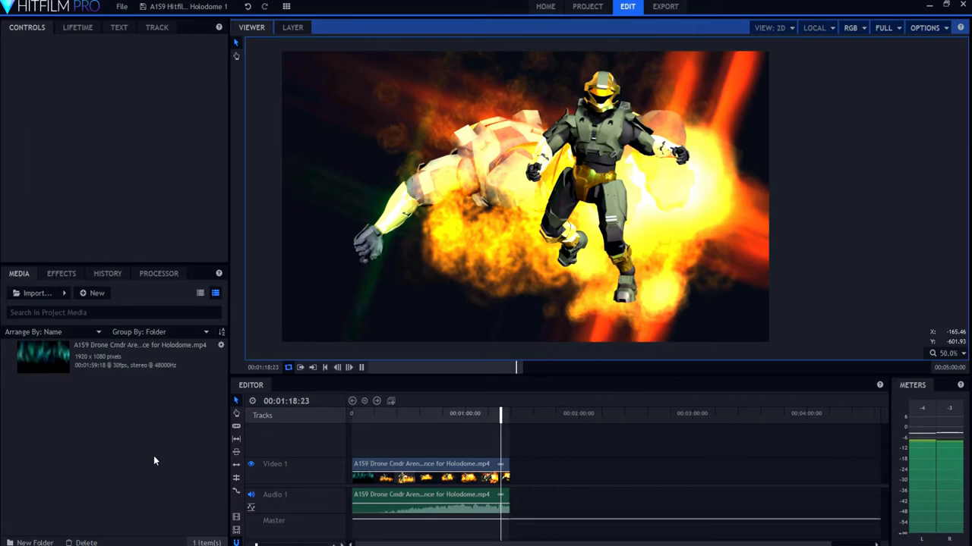
pyautogui.click(349, 367)
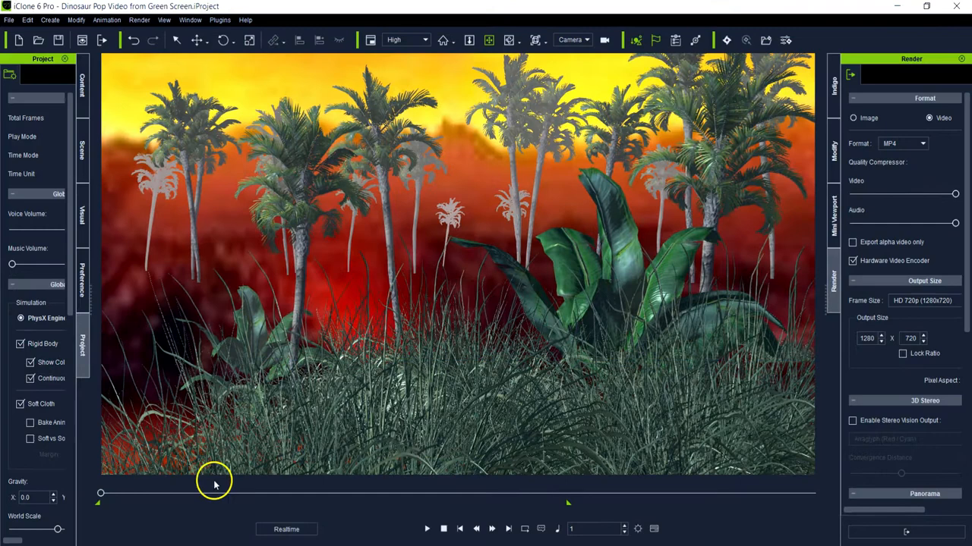
# Step: Play the jungle scene from near its start until the dinosaur enters from the left
pyautogui.click(427, 528)
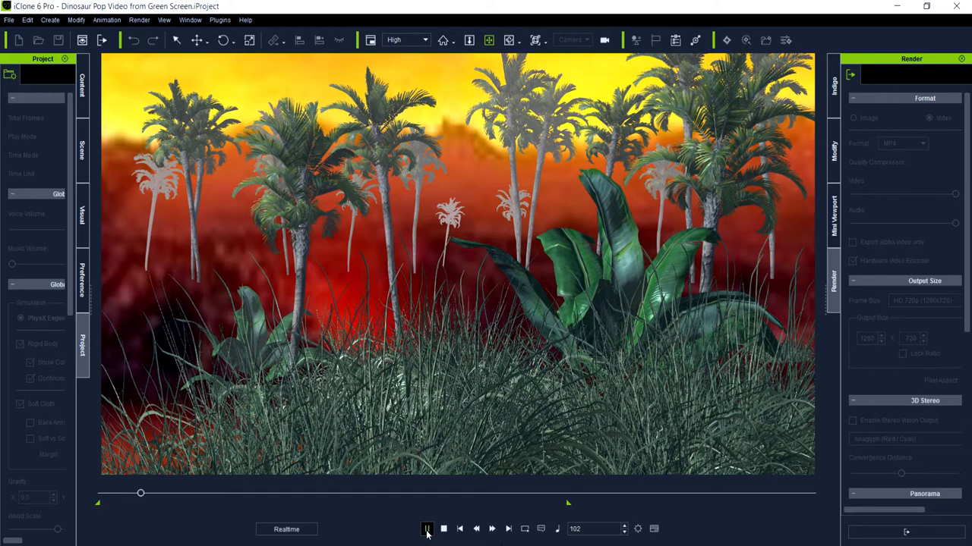
pyautogui.click(427, 528)
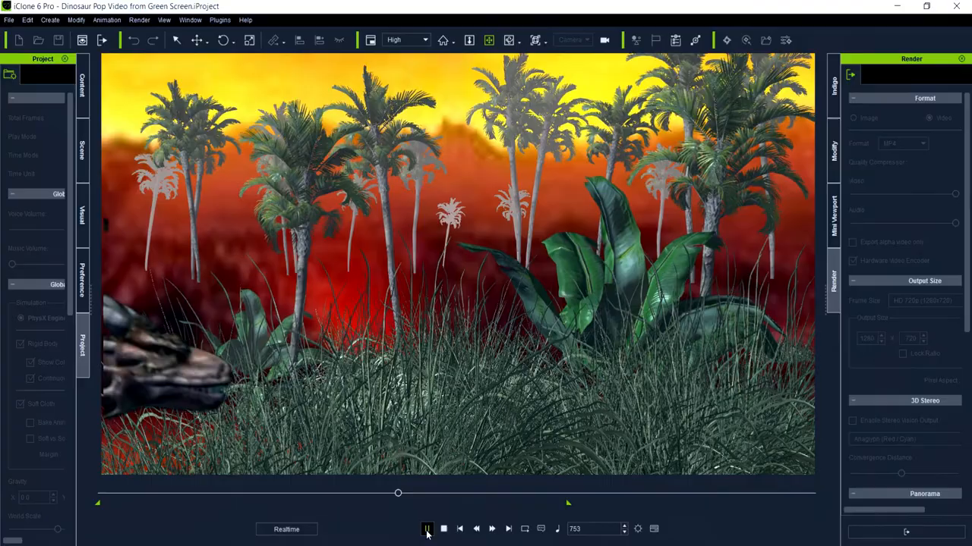
pyautogui.click(427, 529)
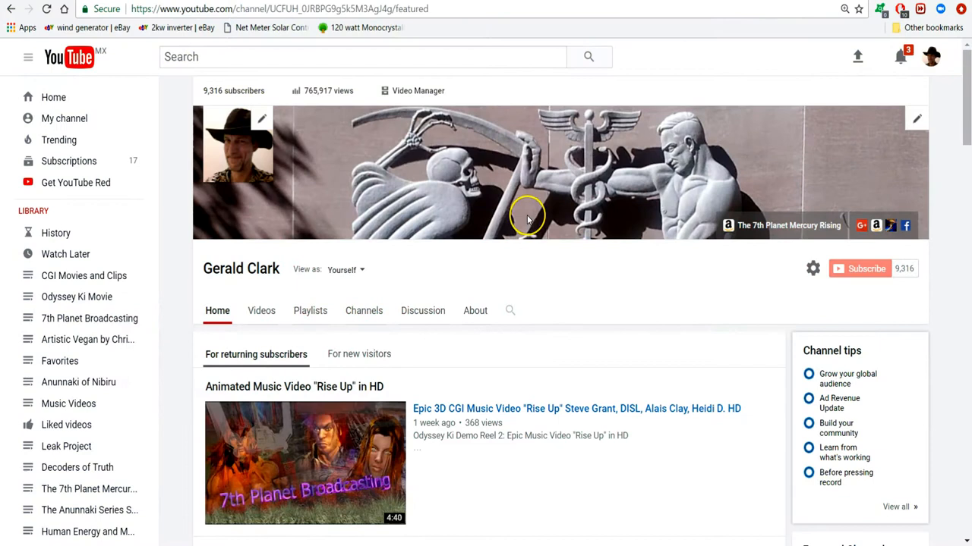
# Step: Scroll down the channel Home tab and reveal more videos in the Anunnaki of Nibiru row
pyautogui.scroll(-3)
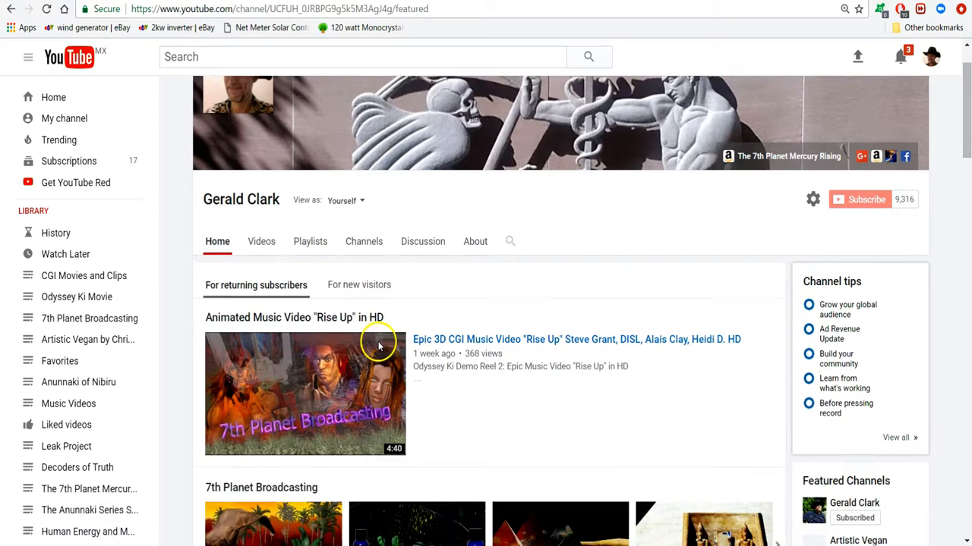
pyautogui.scroll(-3)
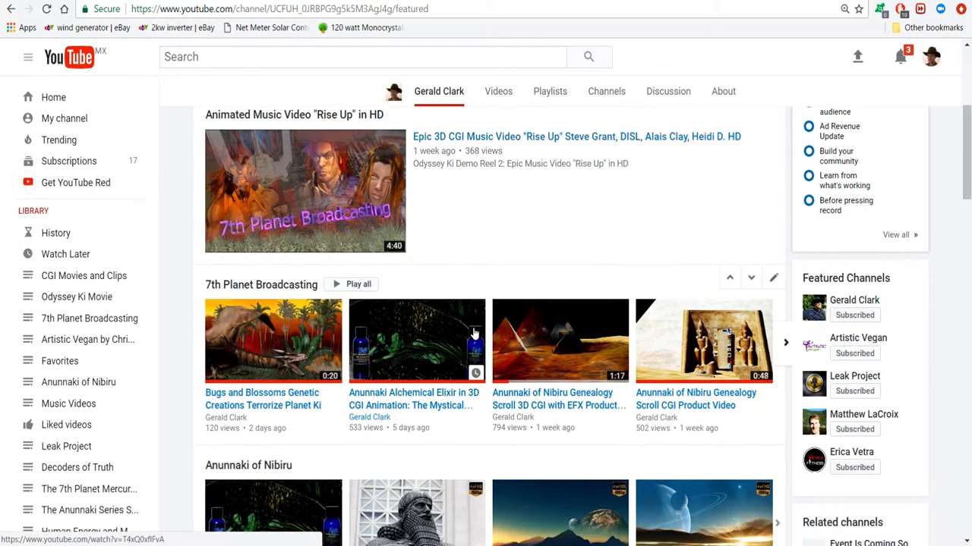
pyautogui.scroll(-3)
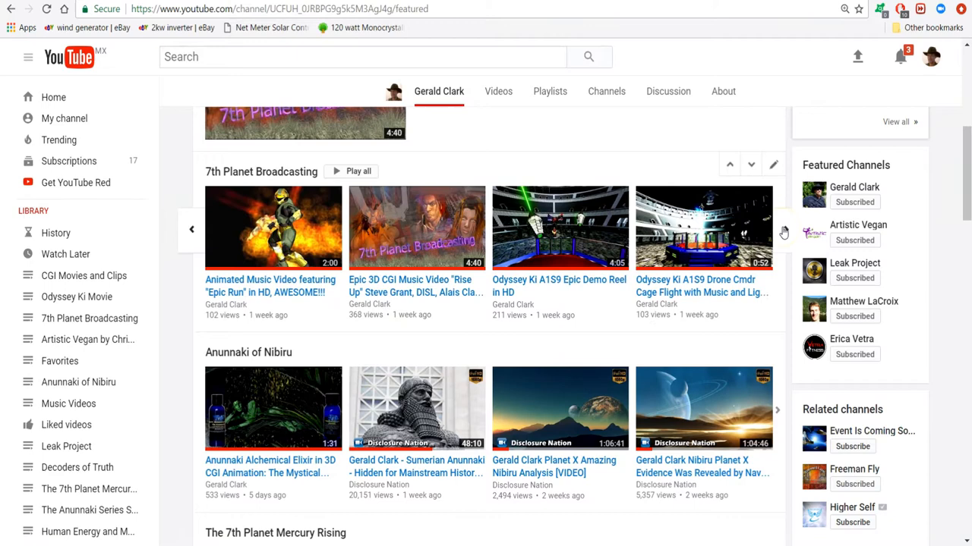
pyautogui.scroll(-3)
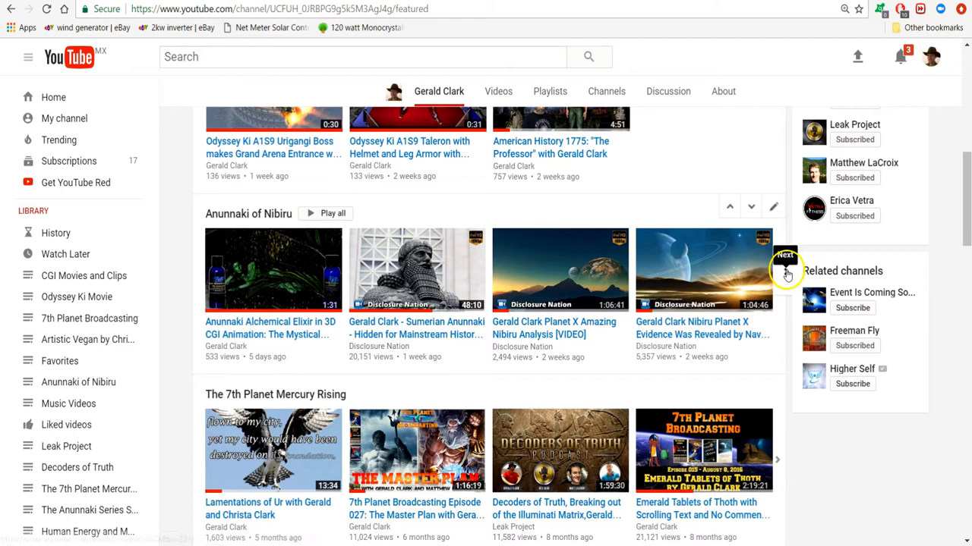
pyautogui.click(783, 270)
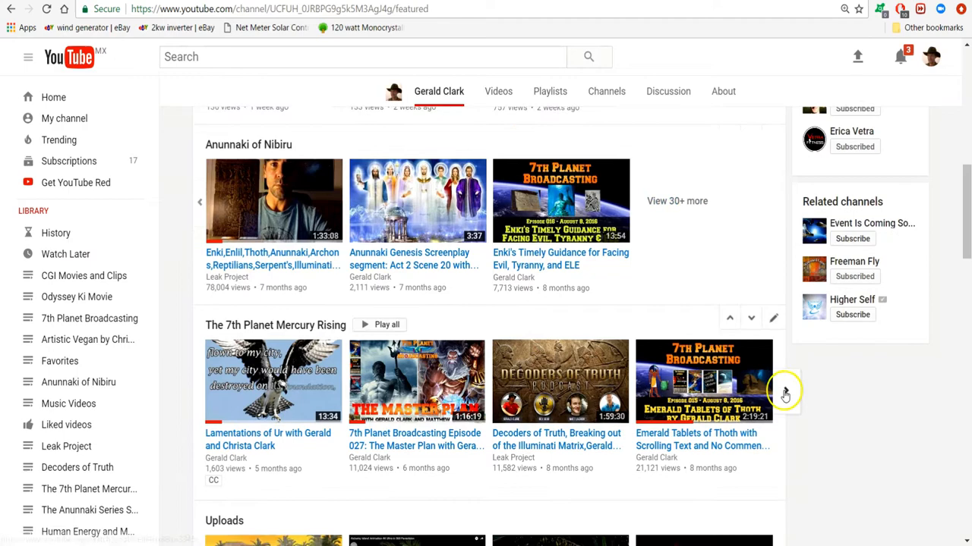
# Step: Continue down to the Popular uploads row and reveal more of its videos
pyautogui.scroll(-3)
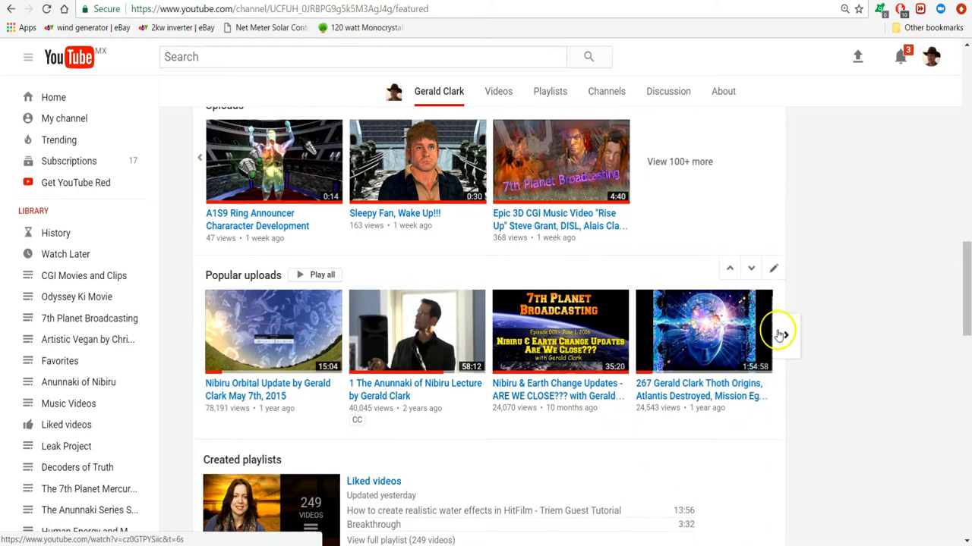
pyautogui.click(777, 334)
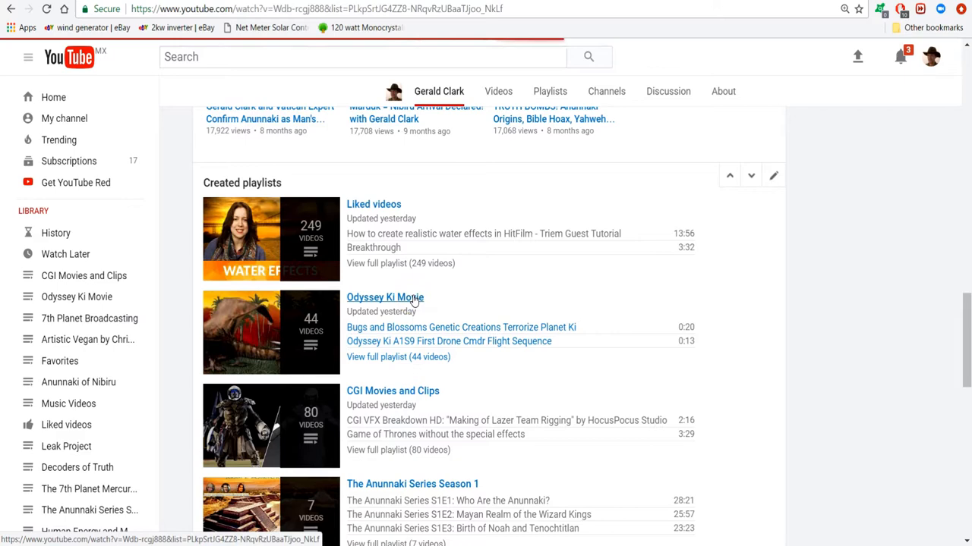
# Step: View the Odyssey Ki Movie playlist and scroll through all 44 of its videos to the end
pyautogui.click(386, 296)
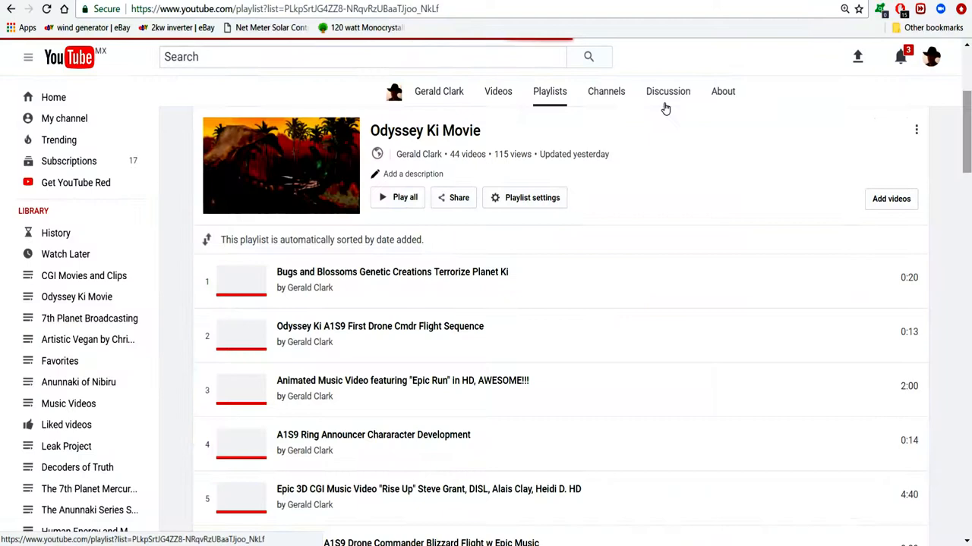
pyautogui.scroll(-3)
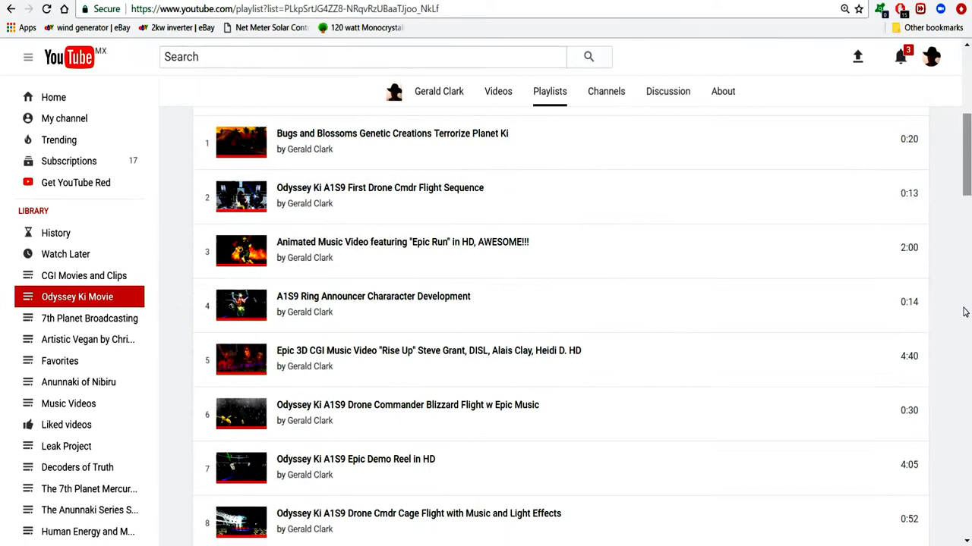
pyautogui.scroll(-3)
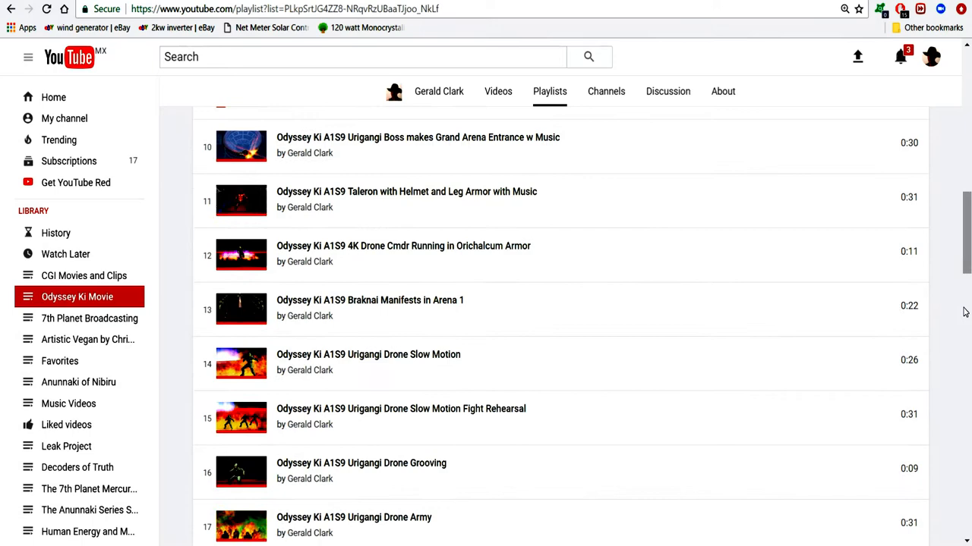
pyautogui.scroll(-3)
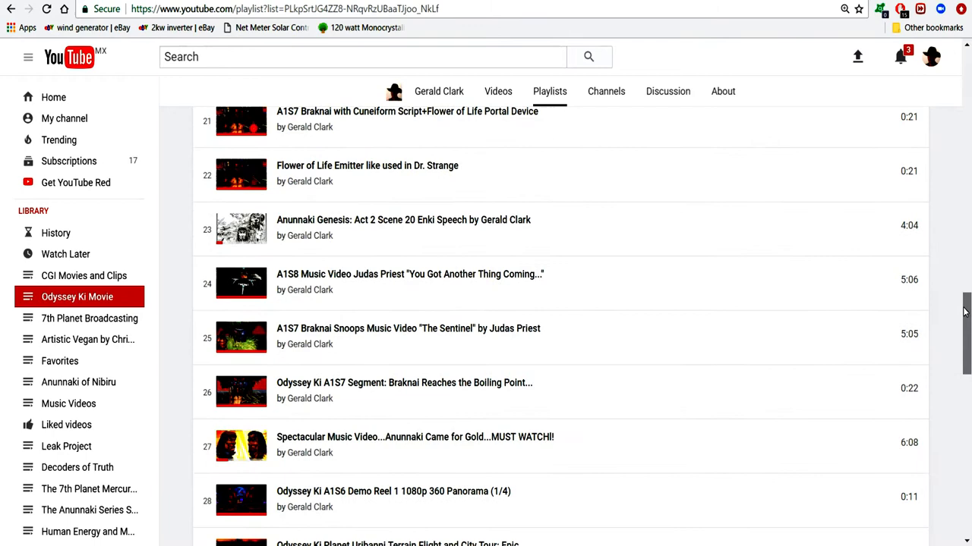
pyautogui.scroll(-3)
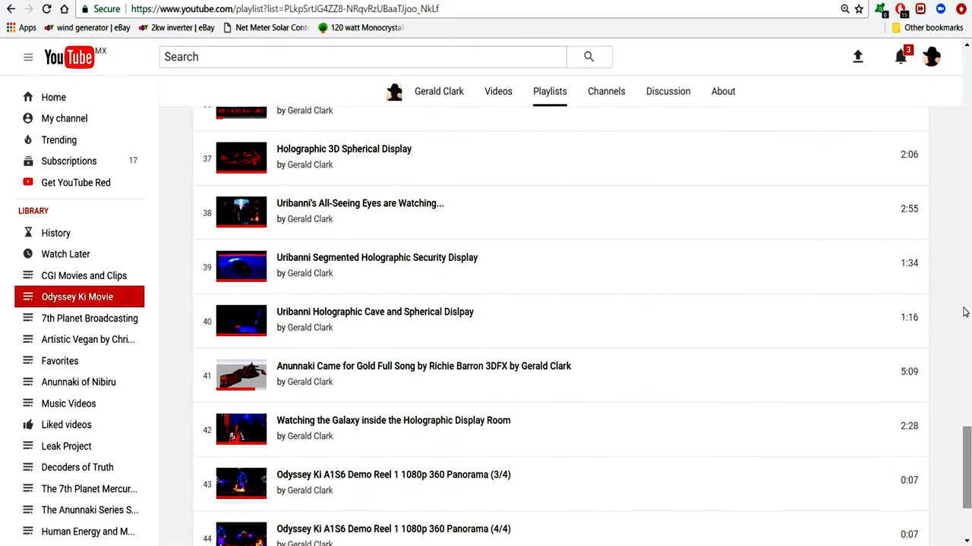
pyautogui.scroll(-3)
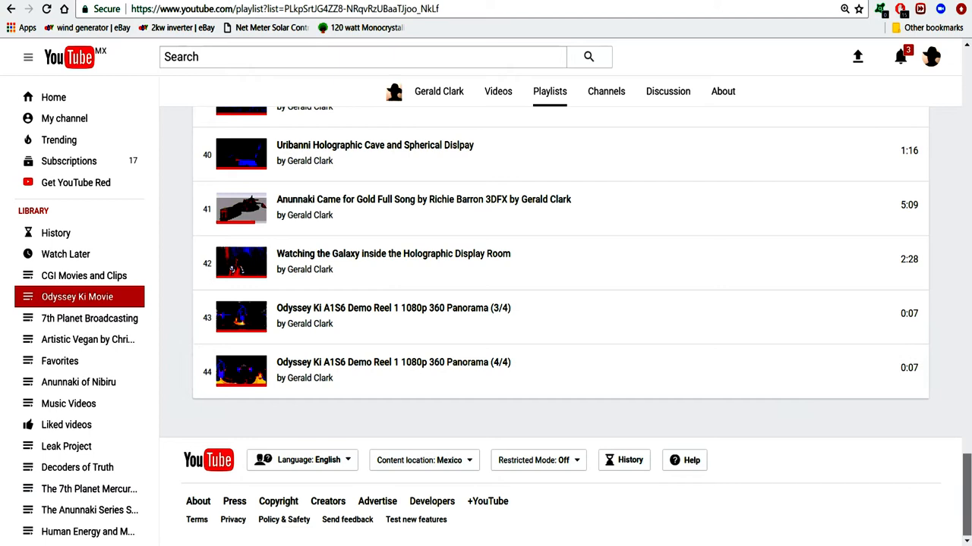
pyautogui.moveTo(429, 362)
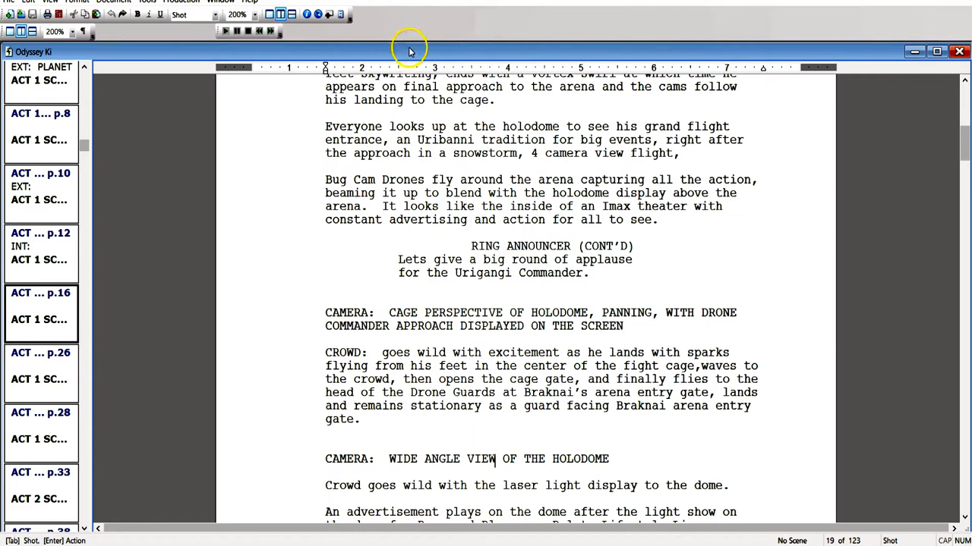
# Step: Zoom the Odyssey Ki screenplay to 100% whole-page view
pyautogui.click(82, 31)
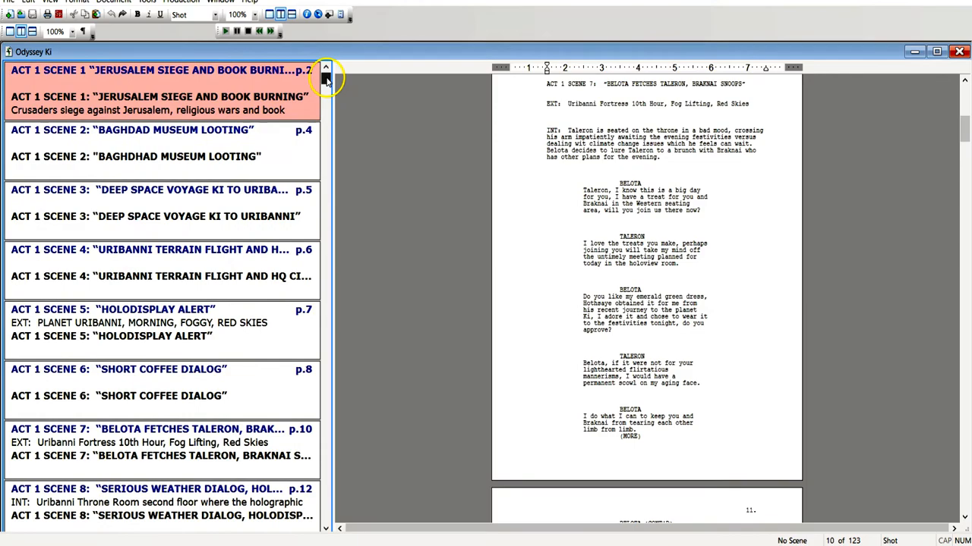
pyautogui.scroll(-3)
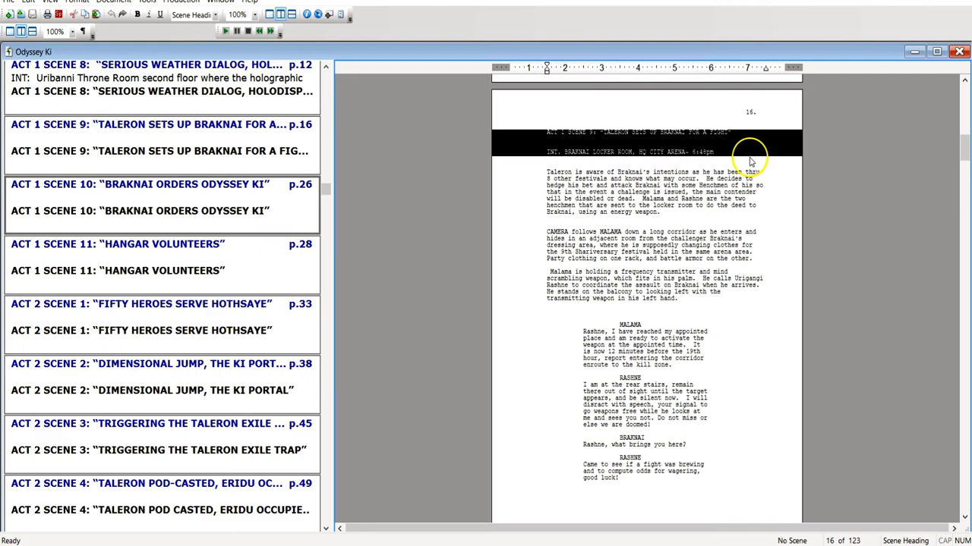
pyautogui.scroll(-3)
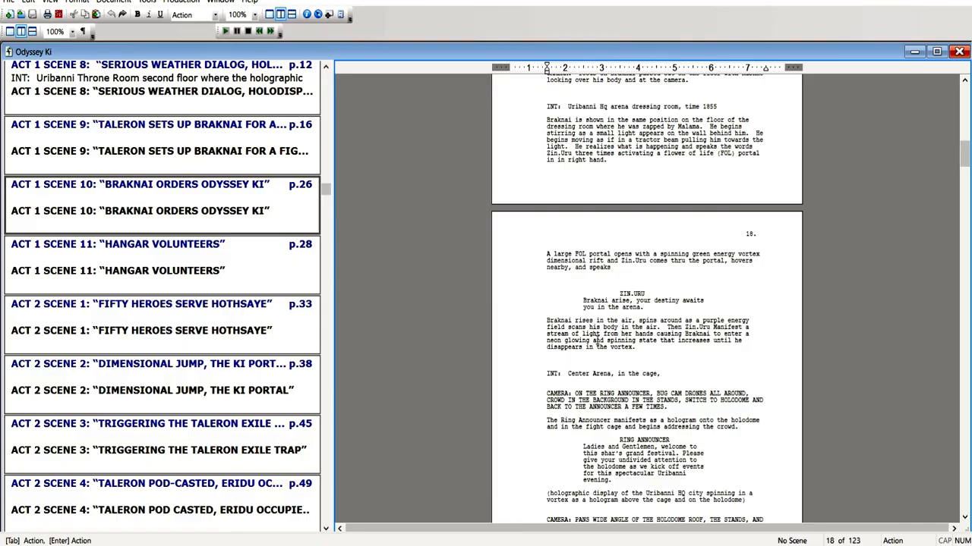